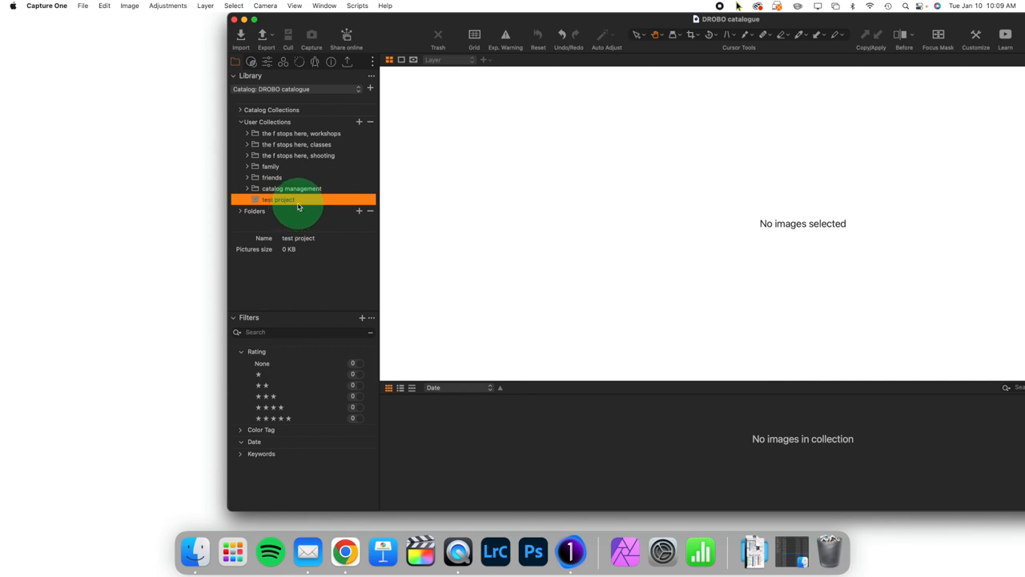
pyautogui.moveTo(304, 157)
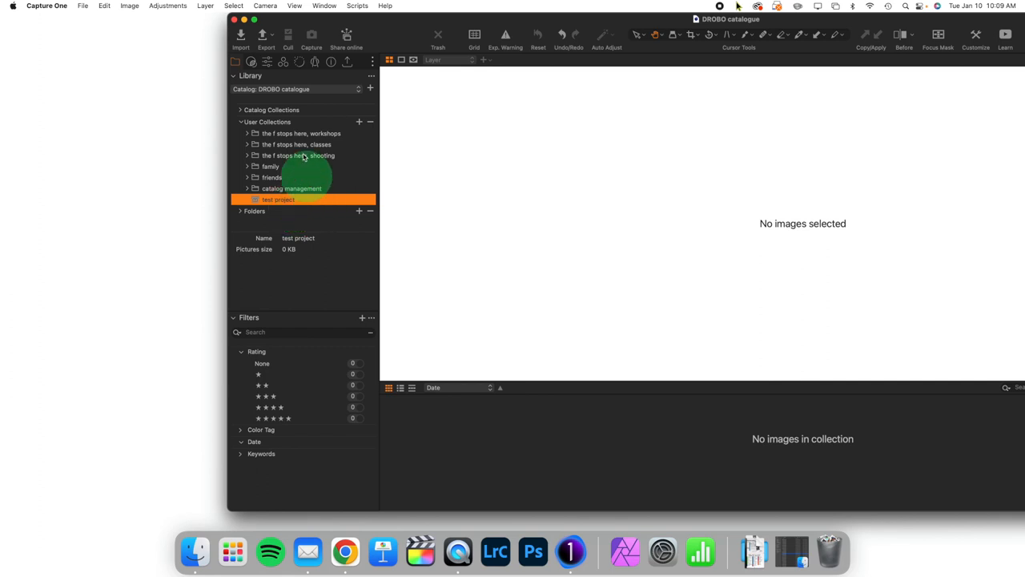
pyautogui.moveTo(326, 202)
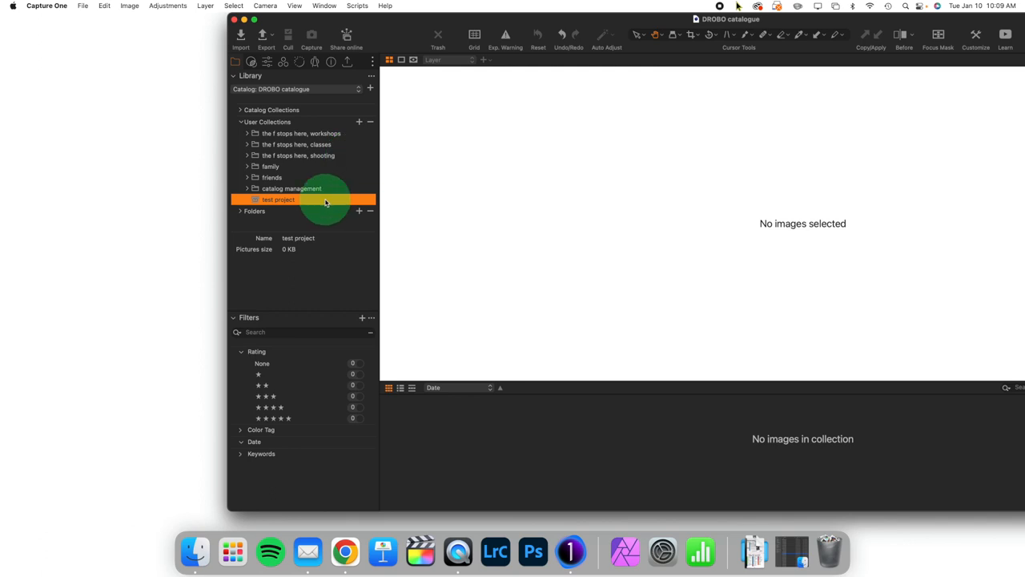
# Step: Return to the 'test project' collection after briefly selecting 'friends'
pyautogui.click(273, 176)
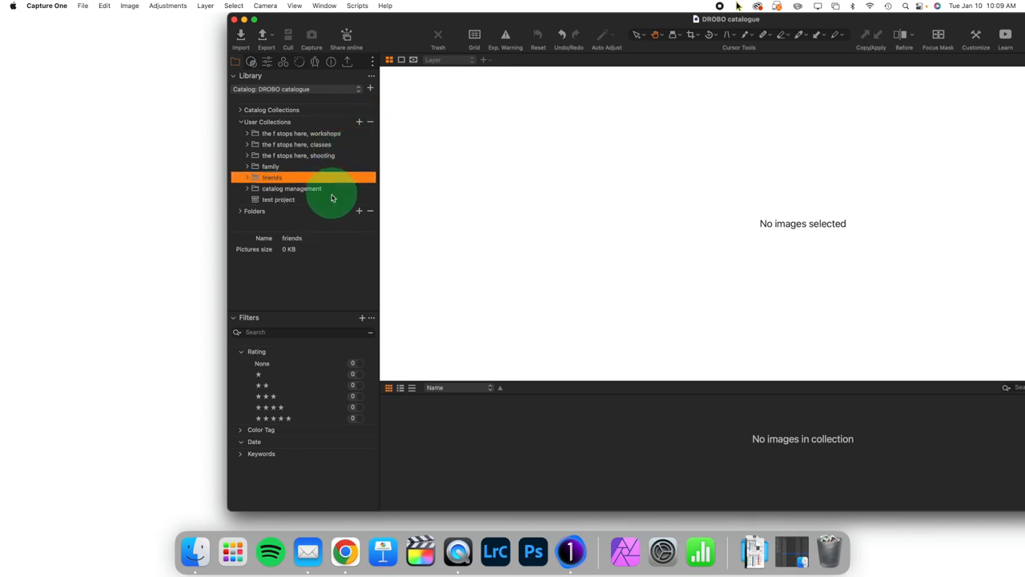
pyautogui.click(359, 122)
pyautogui.write('5')
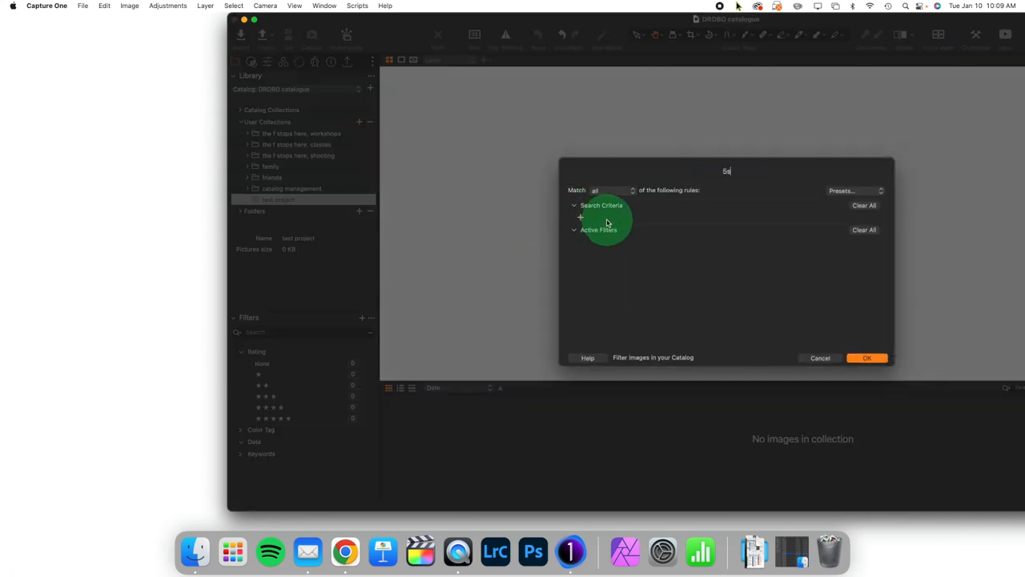
# Step: Add a Rating equals 5 stars rule to the 5s smart album and confirm it
pyautogui.click(580, 218)
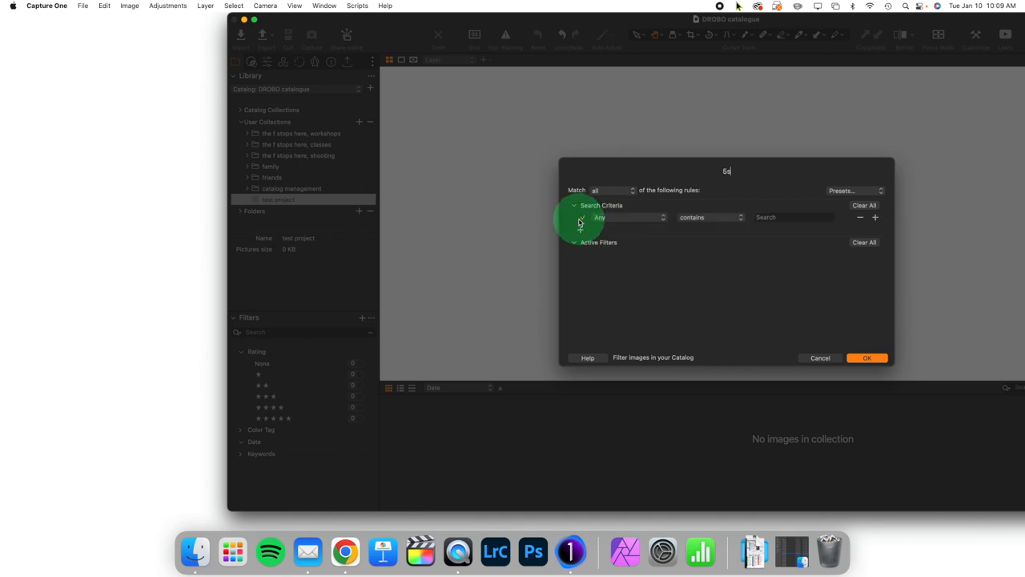
pyautogui.click(628, 218)
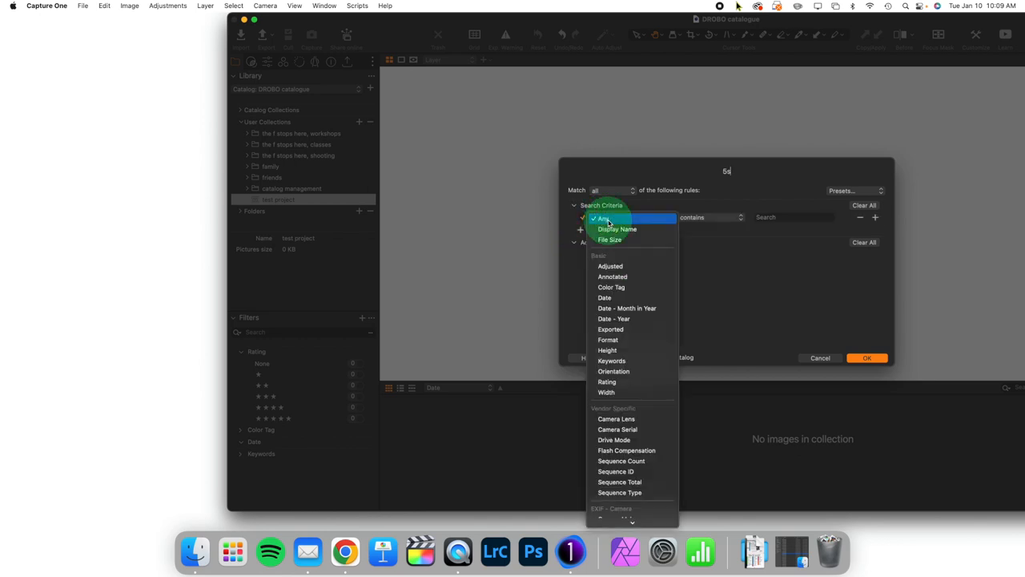
pyautogui.moveTo(628, 381)
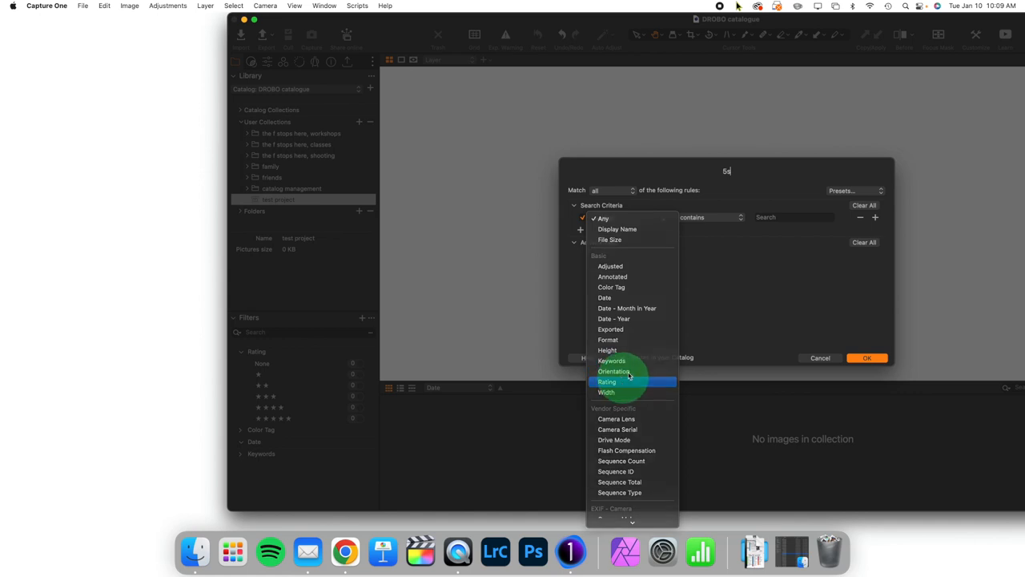
pyautogui.click(605, 381)
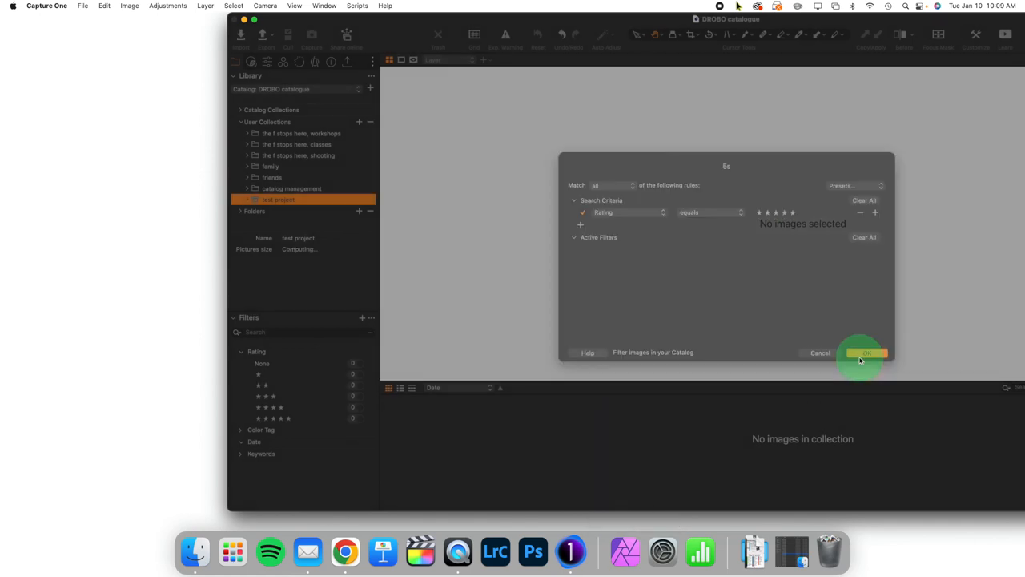
pyautogui.click(867, 353)
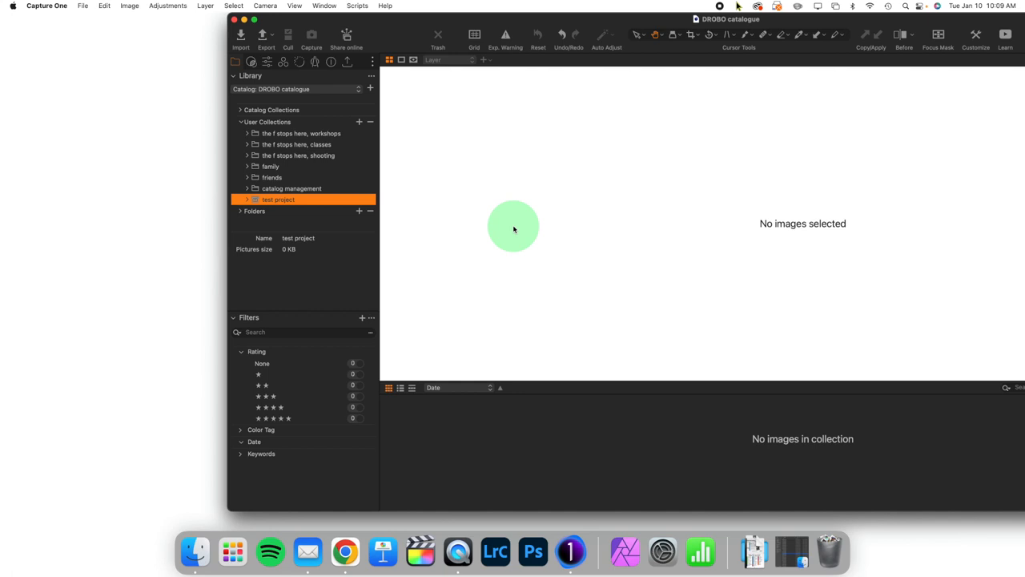
# Step: Expand 'test project' and view the empty 5s smart album
pyautogui.click(247, 198)
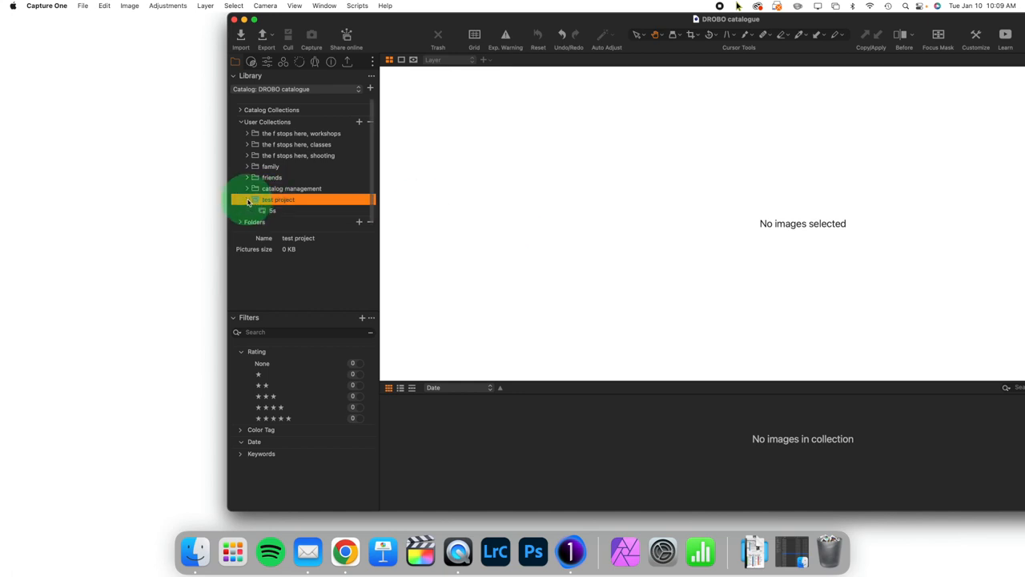
pyautogui.click(273, 210)
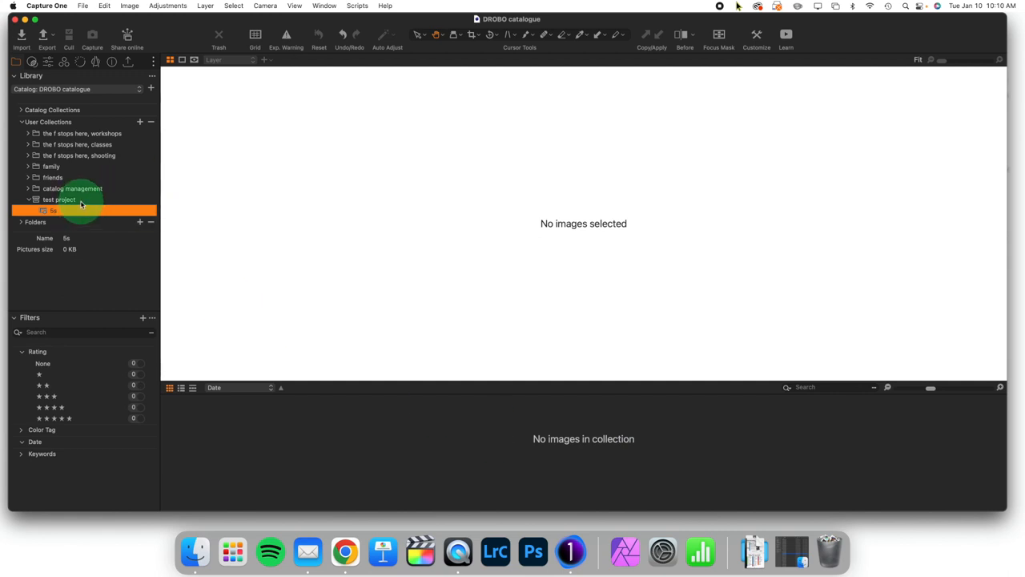
# Step: Create a plain album named '1' inside 'test project'
pyautogui.click(140, 122)
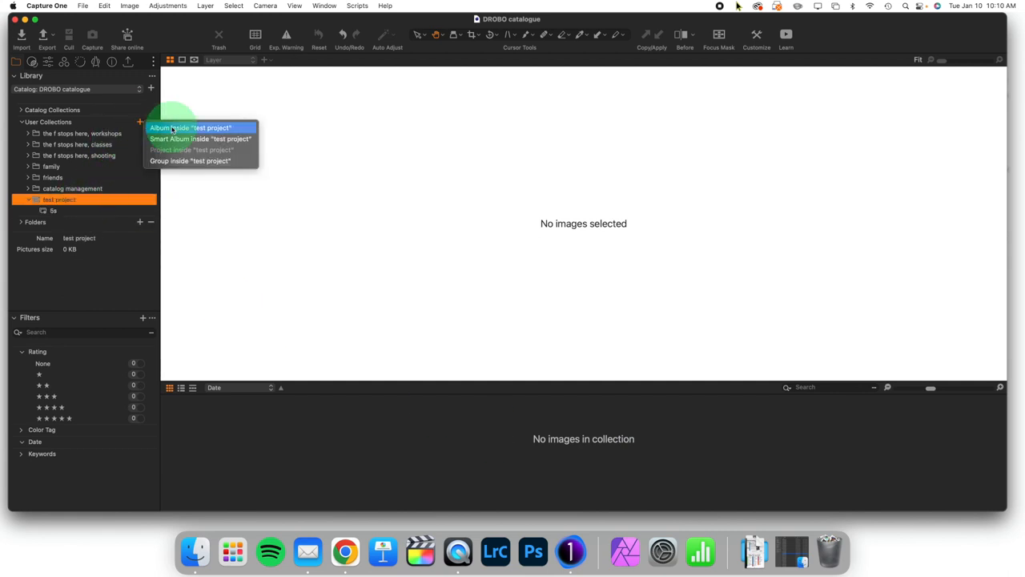
pyautogui.click(190, 128)
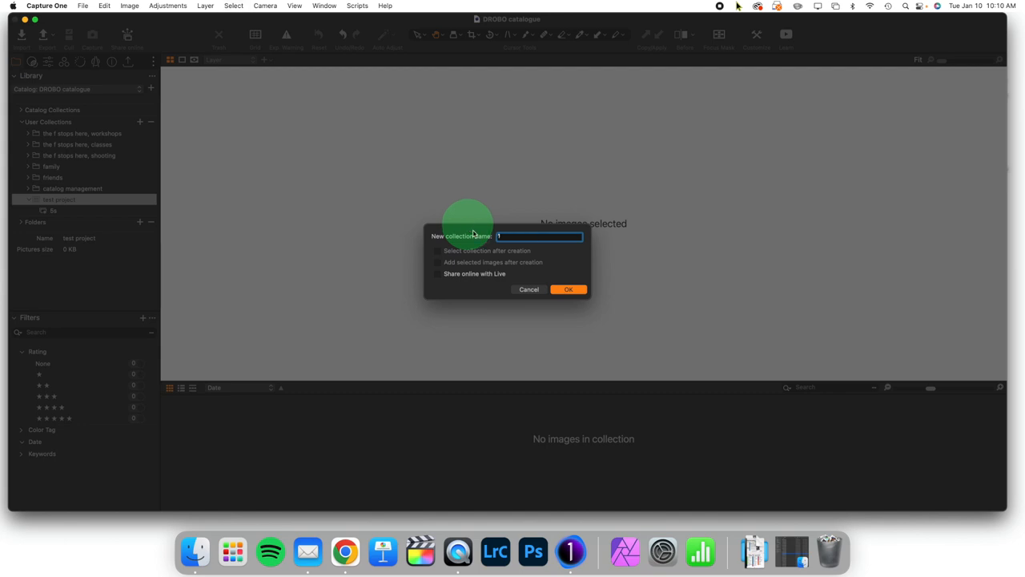
pyautogui.click(567, 288)
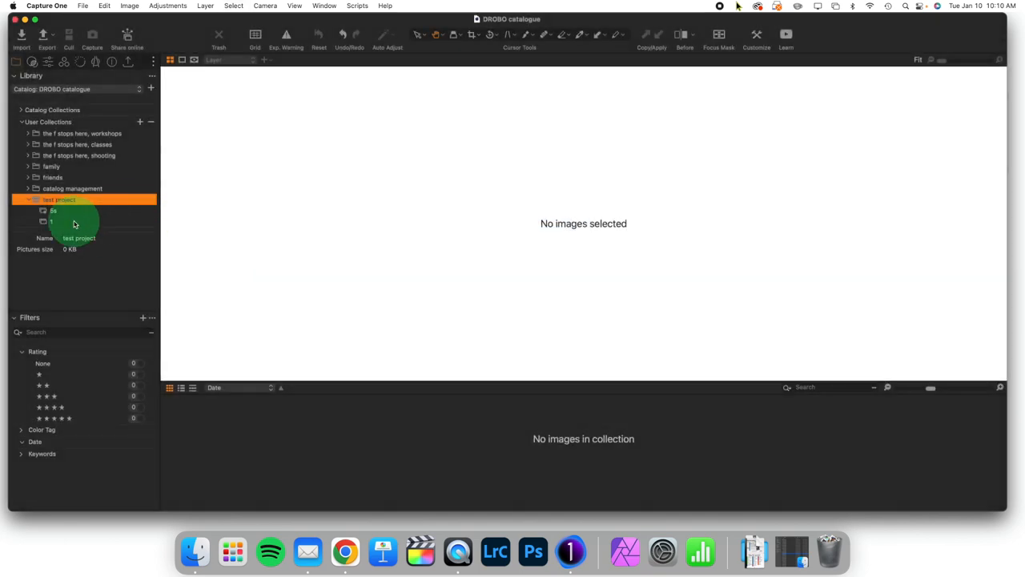
pyautogui.moveTo(64, 223)
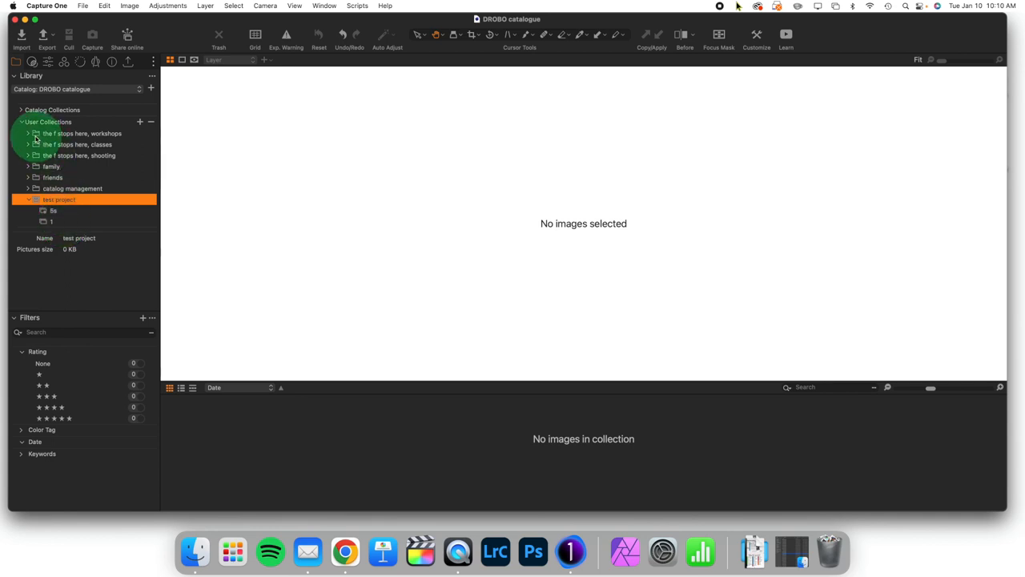
# Step: In the hawk quest collection, select the owl images hawk quest 3 and hawk quest 8
pyautogui.click(26, 133)
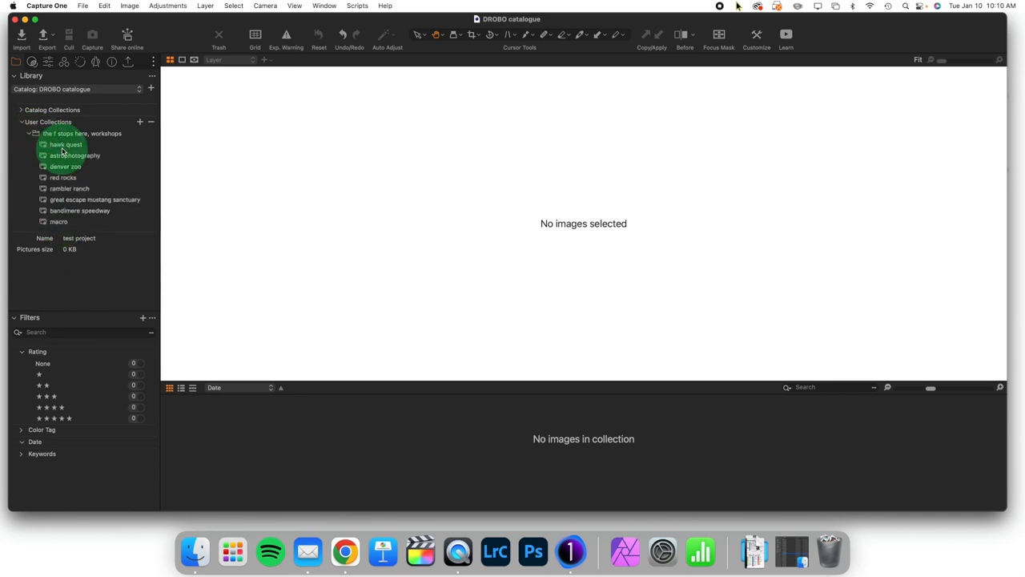
pyautogui.click(66, 144)
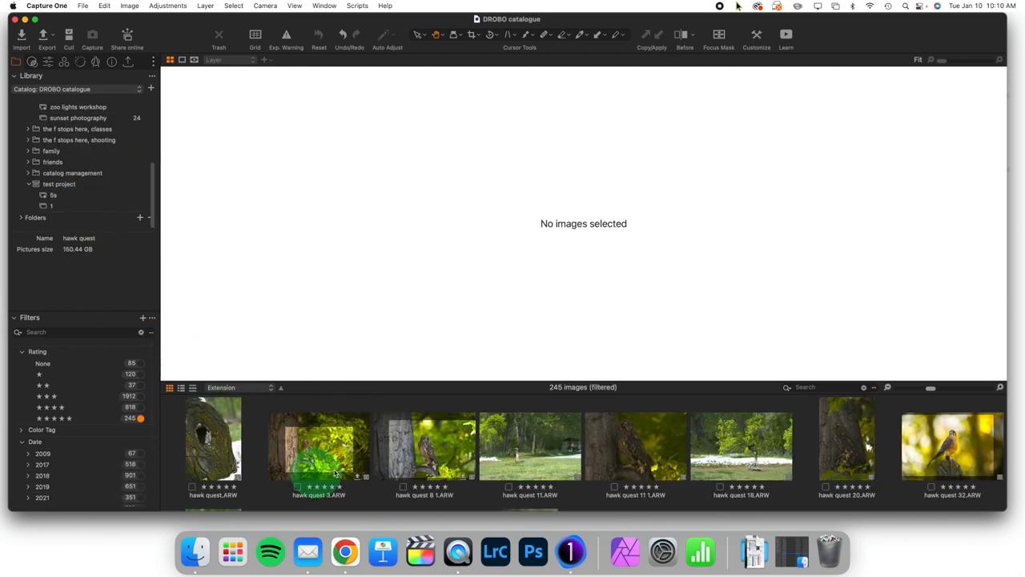
pyautogui.click(318, 446)
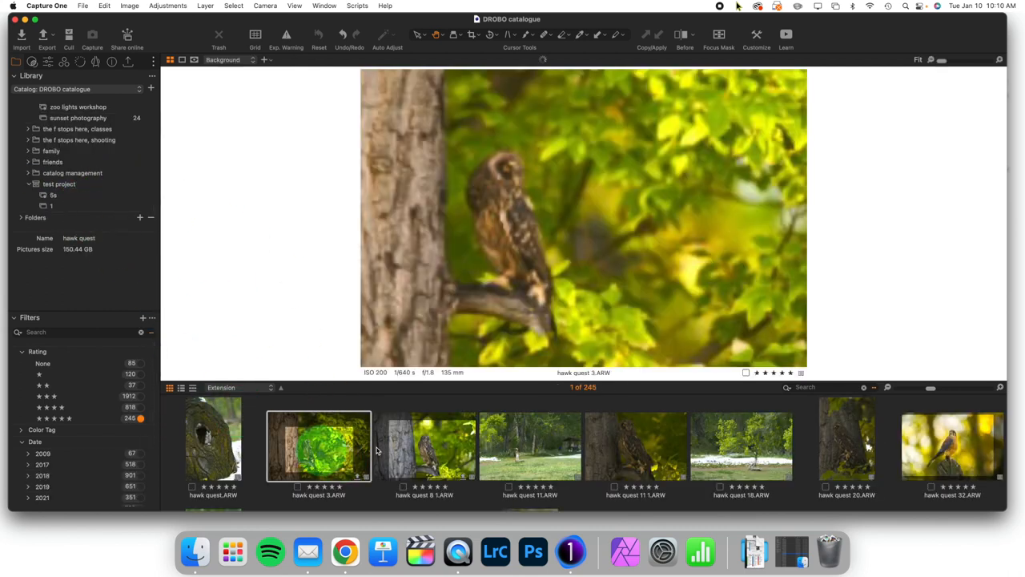
pyautogui.click(425, 445)
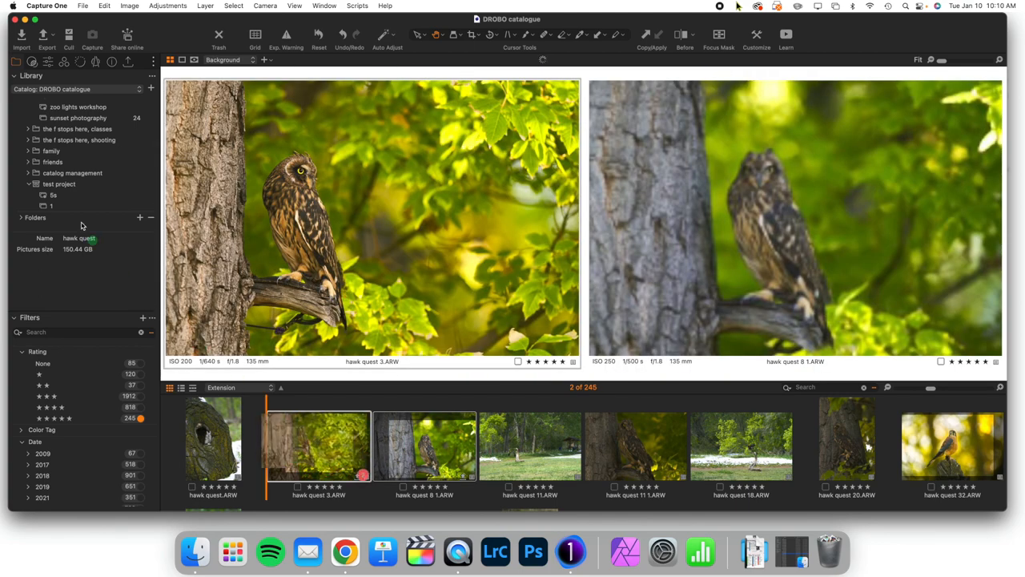
# Step: Add the two owl images to album '1', then view the 5s smart album listing them
pyautogui.click(50, 205)
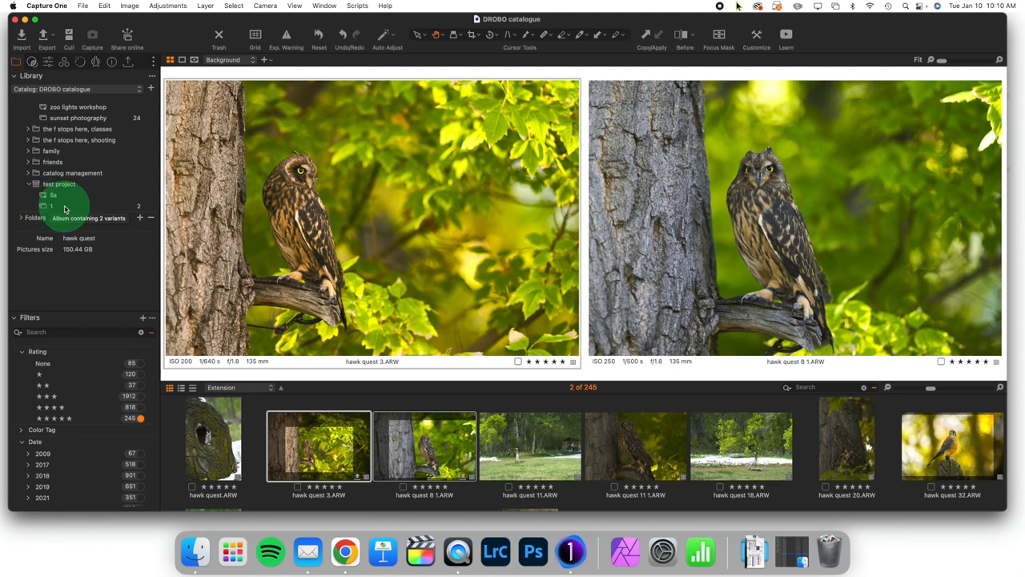
pyautogui.click(51, 205)
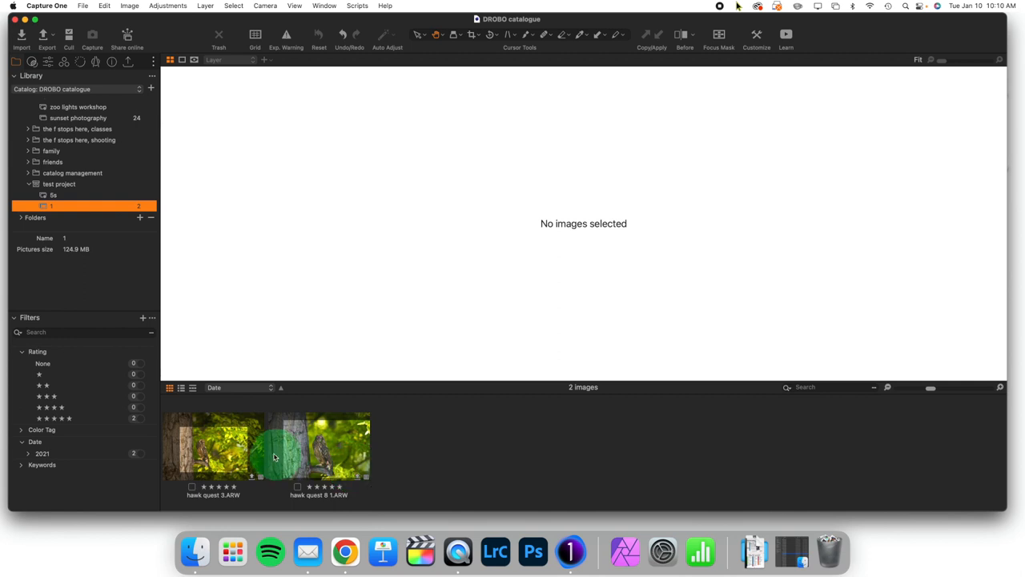
pyautogui.click(51, 195)
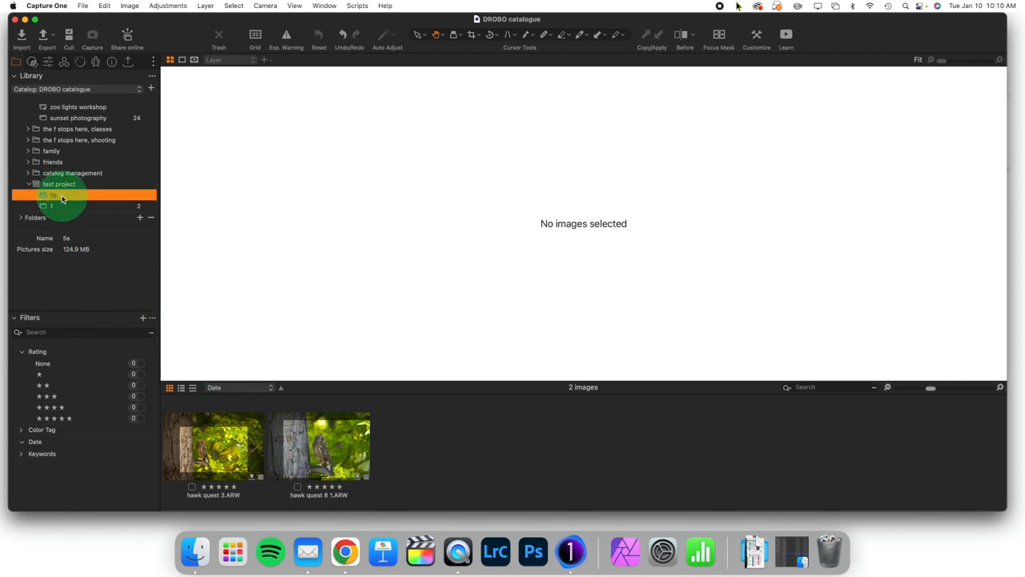